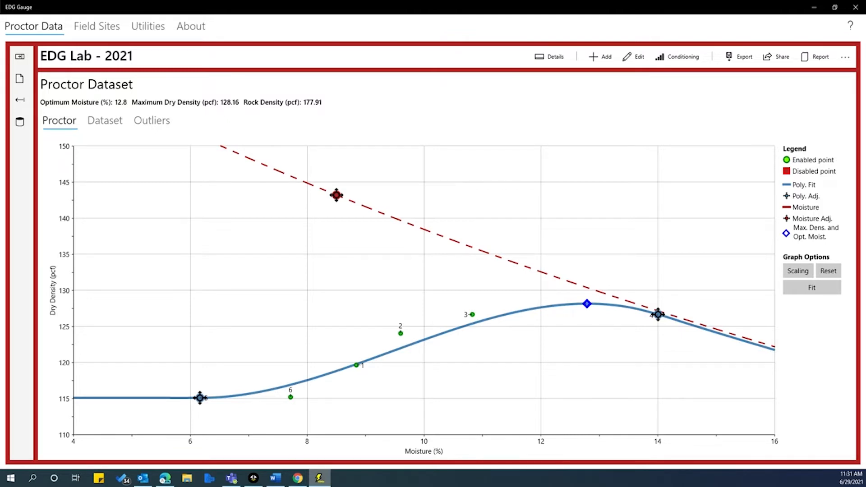
# Step: Switch from the EDG Lab - 2021 Proctor data to the empty Field Sites area
pyautogui.click(96, 26)
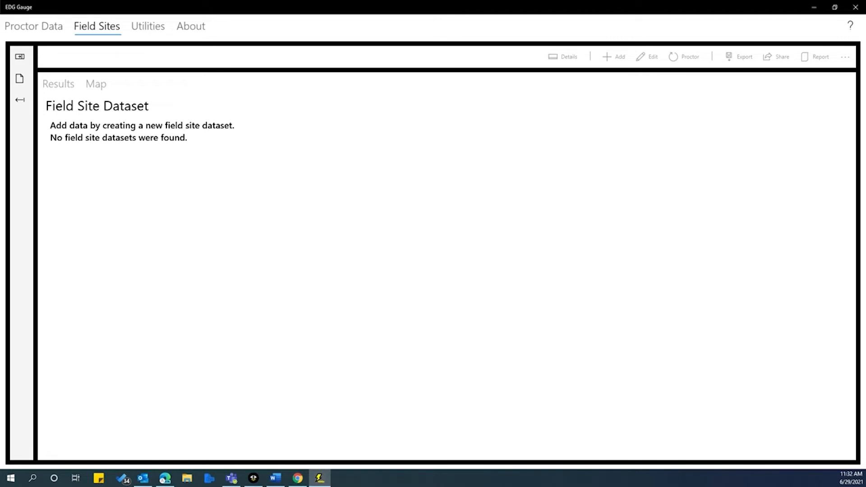
# Step: Add a field site named 'EDG Field - 2021' and start a field test with EDG-E F2513
pyautogui.click(613, 57)
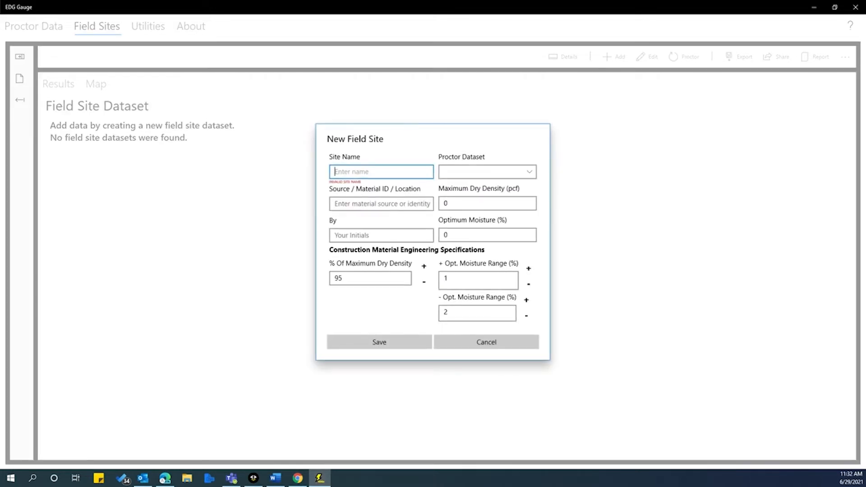
pyautogui.write('EDG Field')
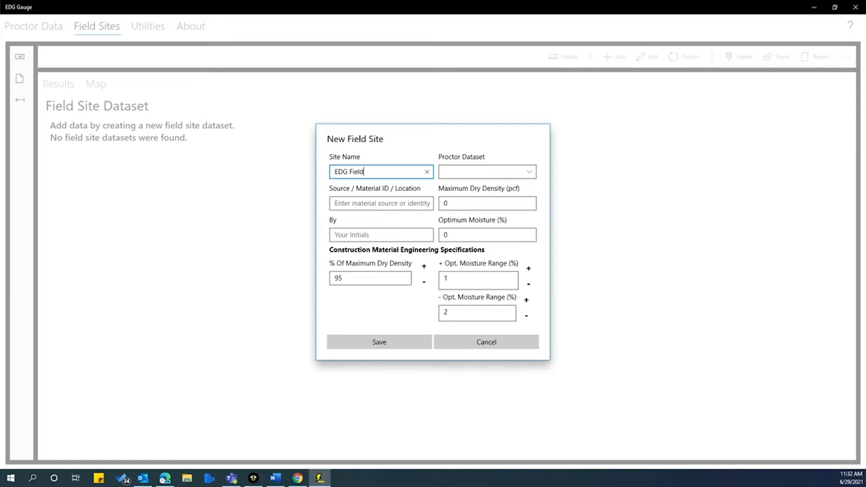
pyautogui.write('- 2021')
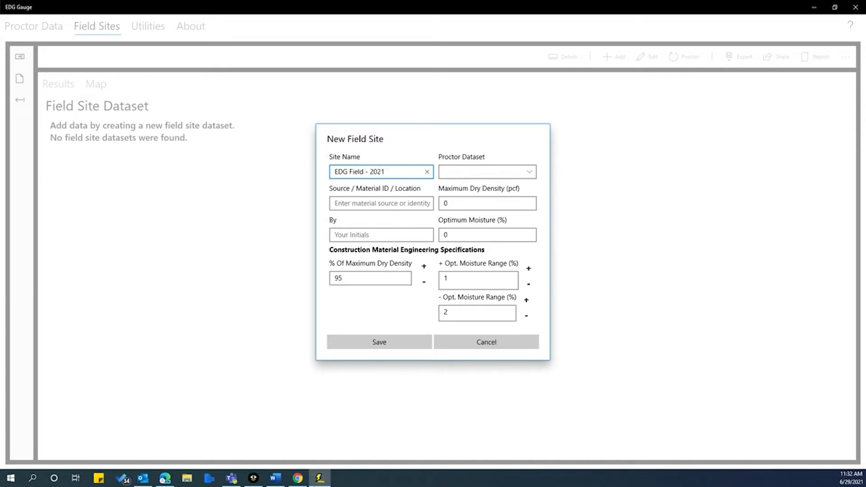
pyautogui.click(485, 172)
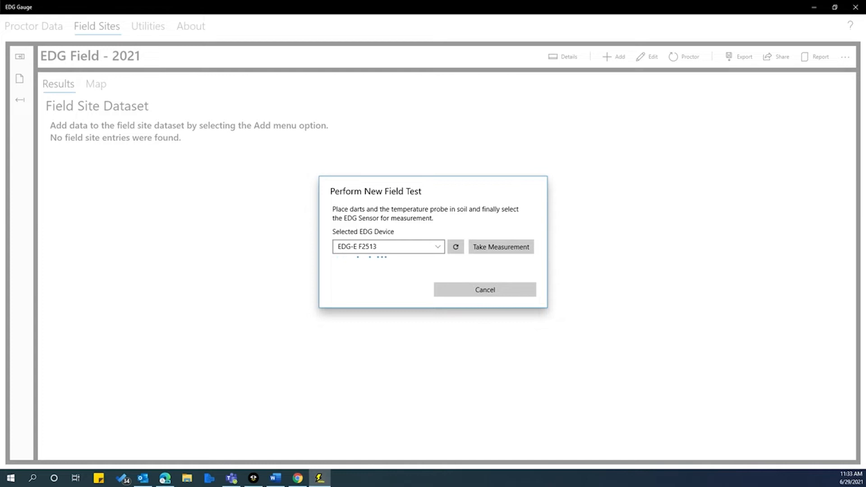
# Step: Take a field measurement with sensor EDG-E F2513 and keep the result
pyautogui.click(499, 246)
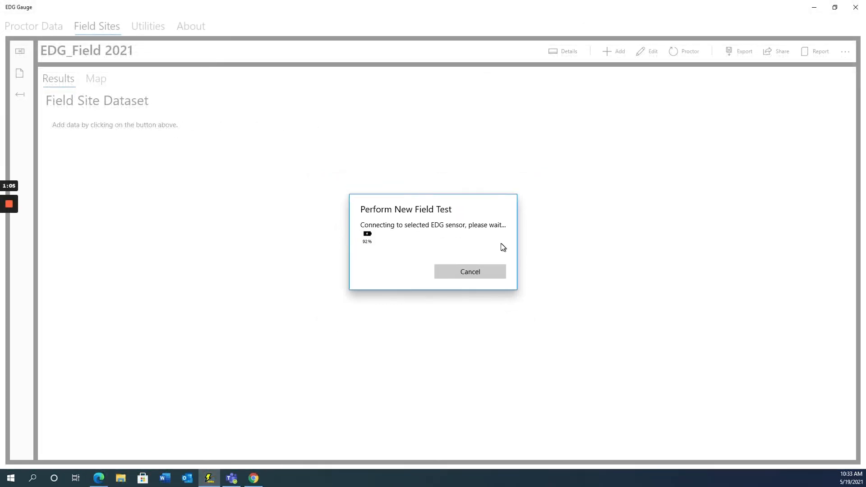
pyautogui.moveTo(430, 329)
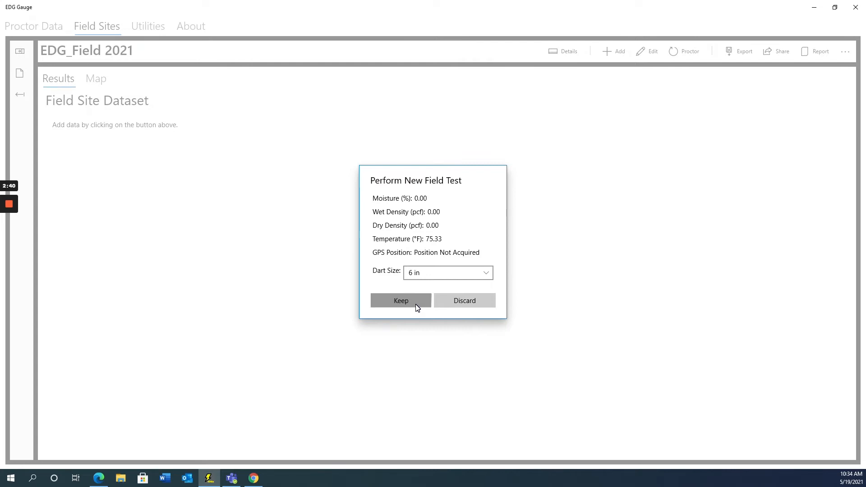
pyautogui.click(400, 300)
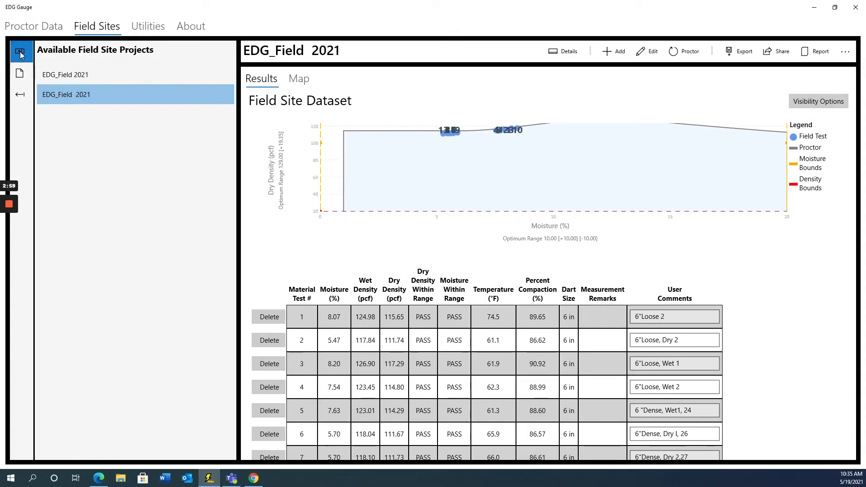
# Step: Hide the projects pane, view test locations on the Map, then return to Results
pyautogui.click(20, 50)
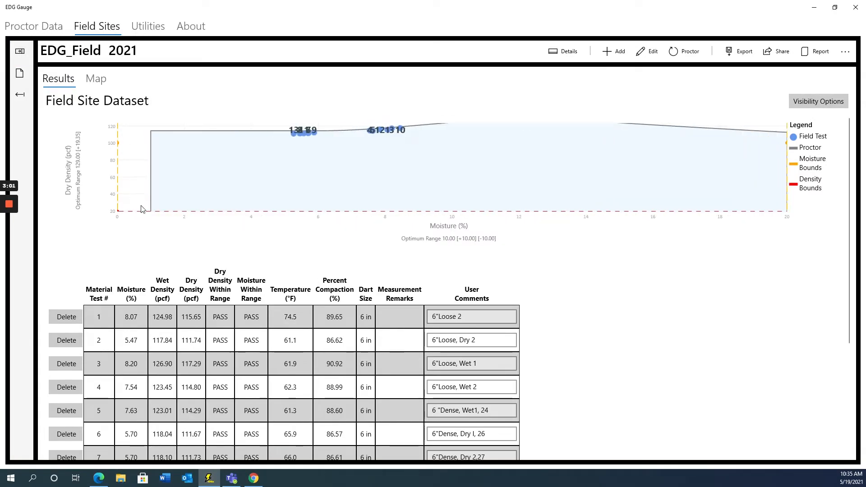
pyautogui.moveTo(588, 292)
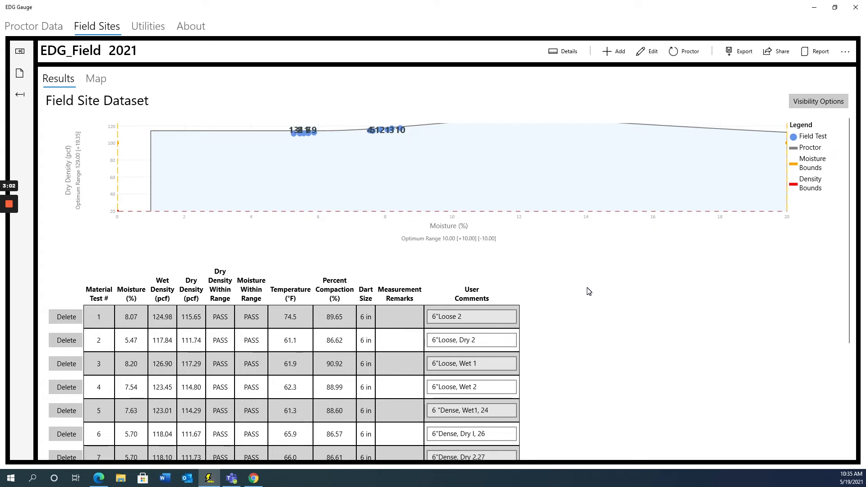
pyautogui.scroll(-3)
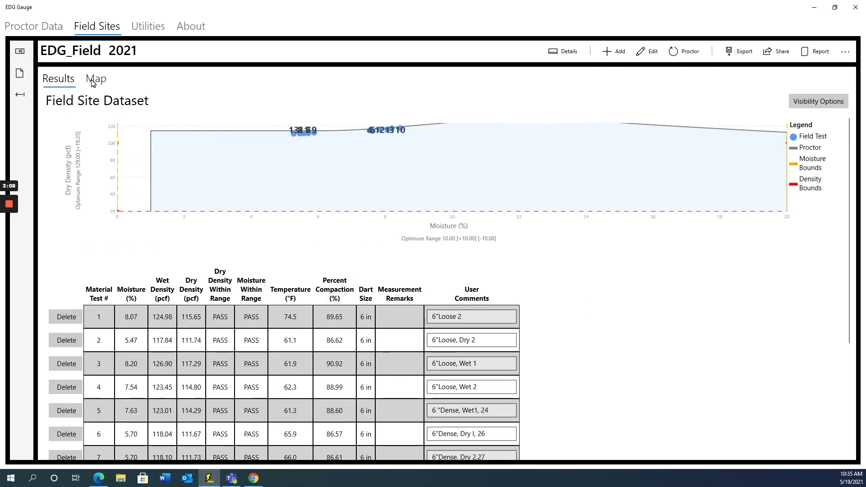
pyautogui.click(95, 78)
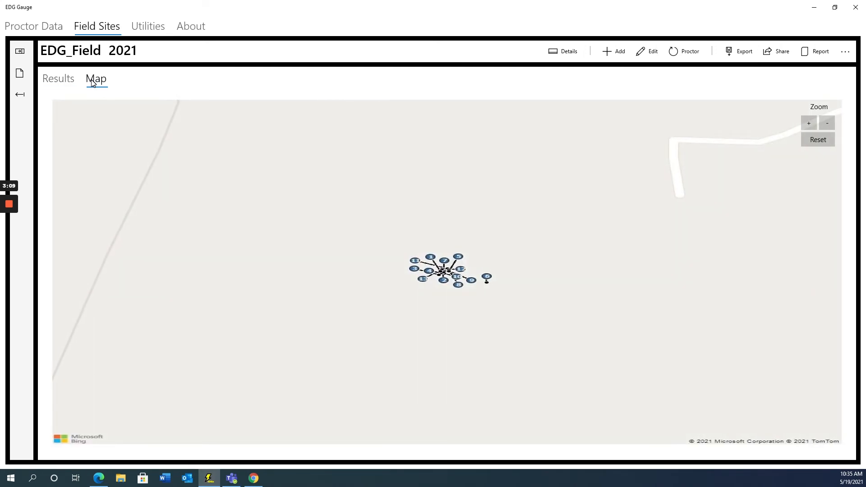
pyautogui.moveTo(65, 80)
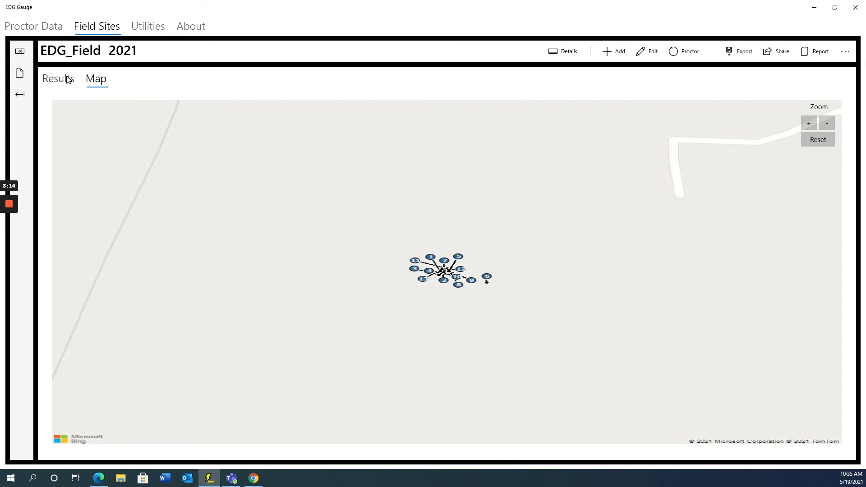
pyautogui.click(58, 79)
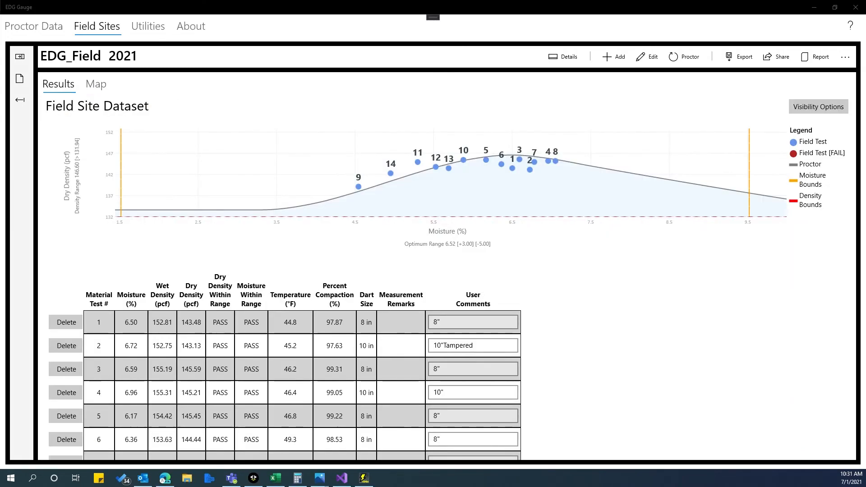
# Step: Edit the % of maximum dry density and the +5/−7 optimum moisture range specifications
pyautogui.click(646, 56)
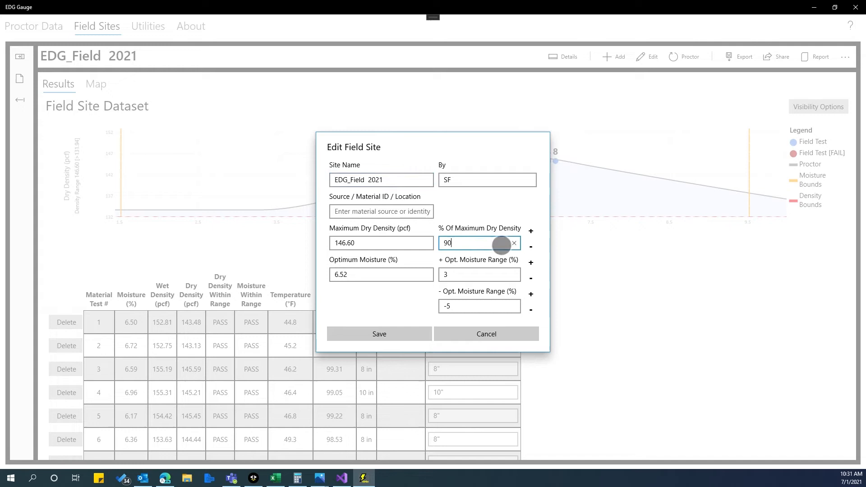
pyautogui.click(478, 274)
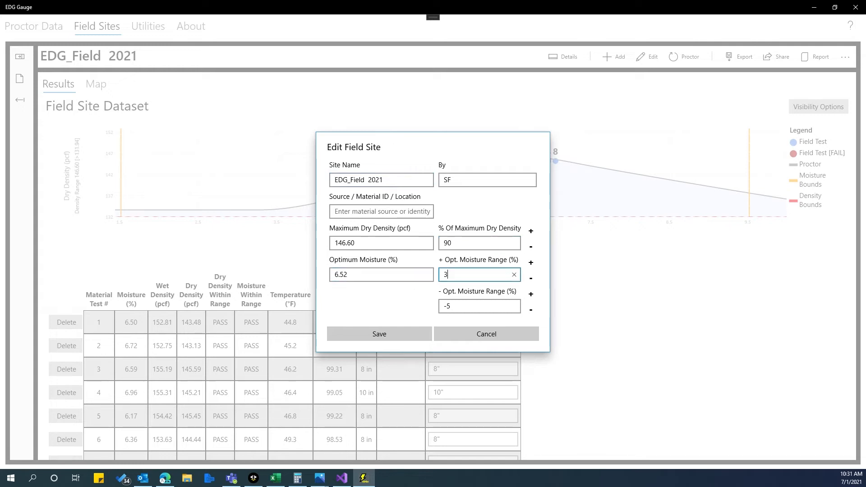
pyautogui.click(479, 306)
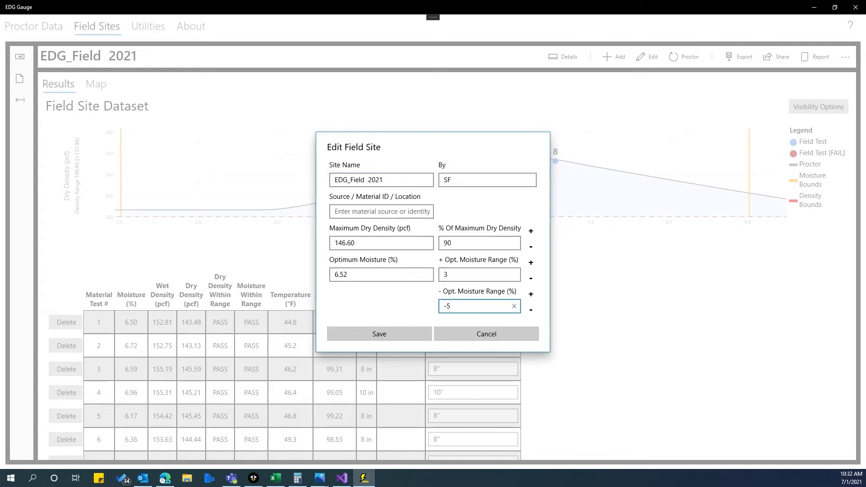
pyautogui.click(379, 333)
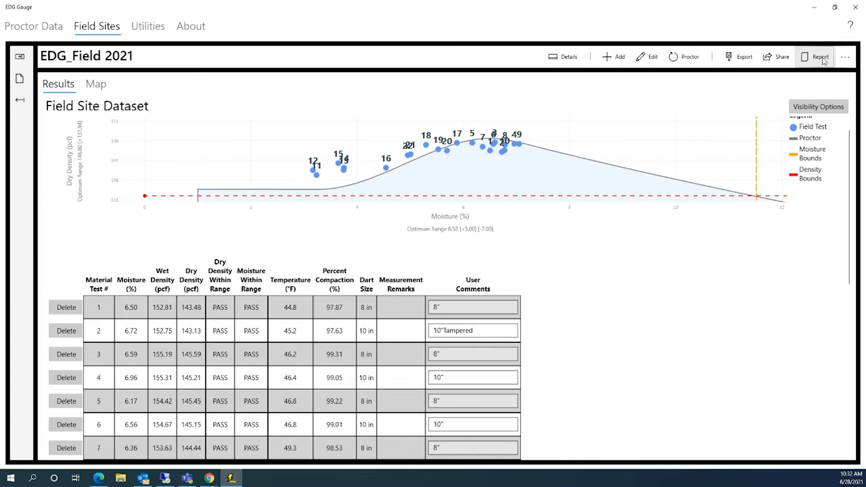
# Step: Generate the EDG_Field 2021 field site report and open it as a PDF
pyautogui.click(819, 56)
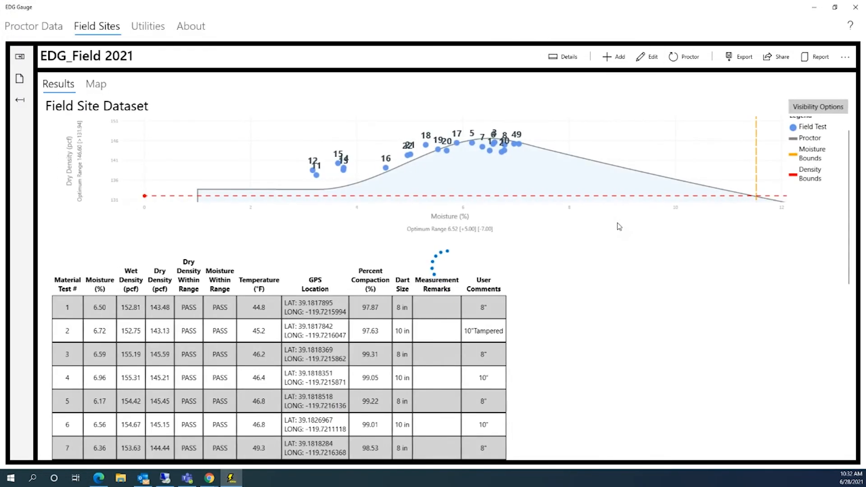
pyautogui.click(819, 56)
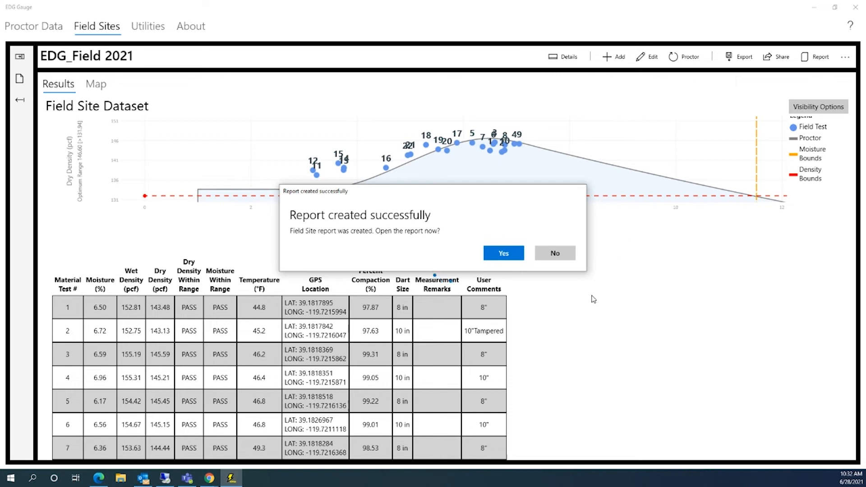
pyautogui.click(554, 253)
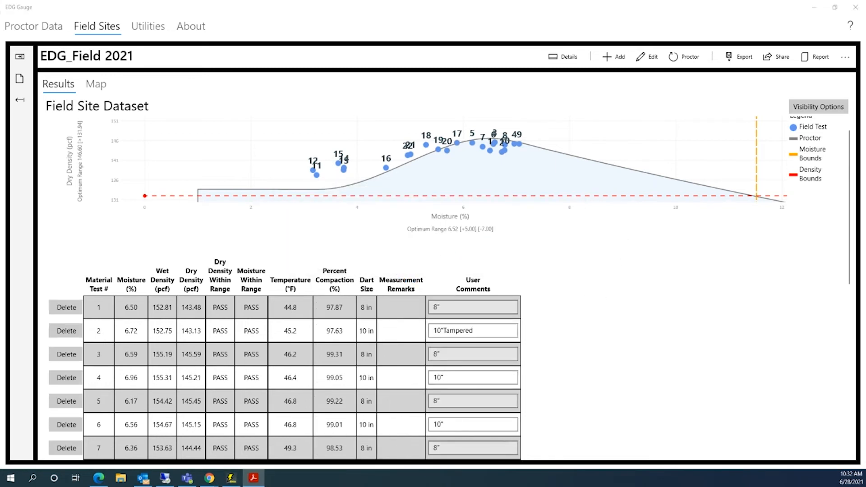
pyautogui.click(819, 56)
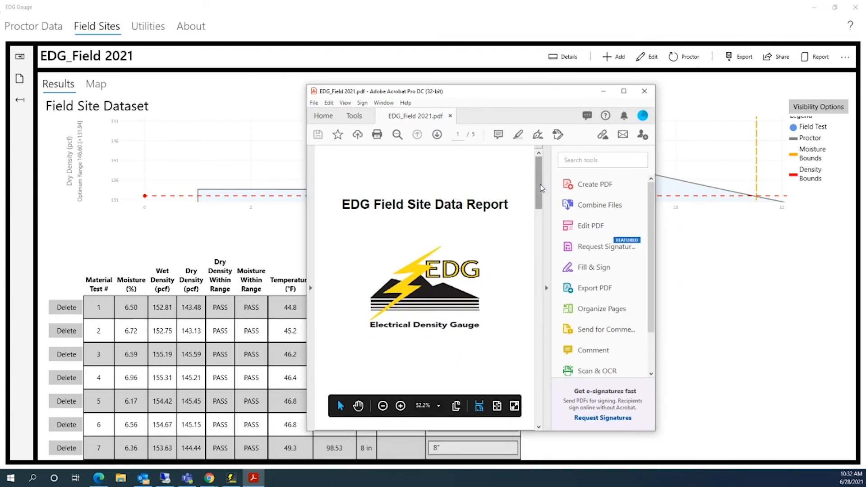
# Step: Scroll through the PDF's title page, field site graph, data grid and site map
pyautogui.scroll(-3)
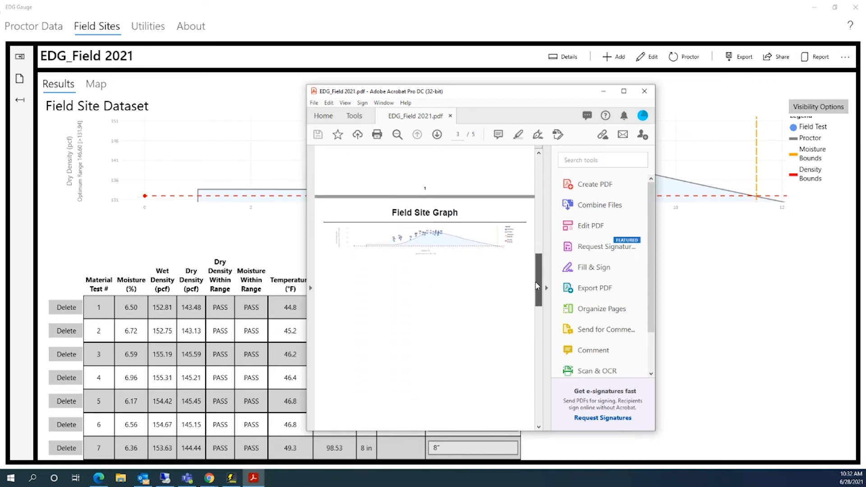
pyautogui.scroll(-3)
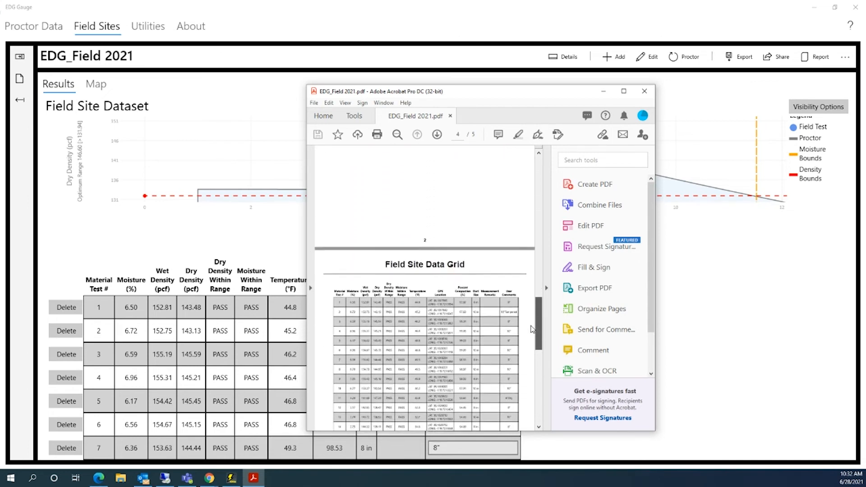
pyautogui.scroll(-3)
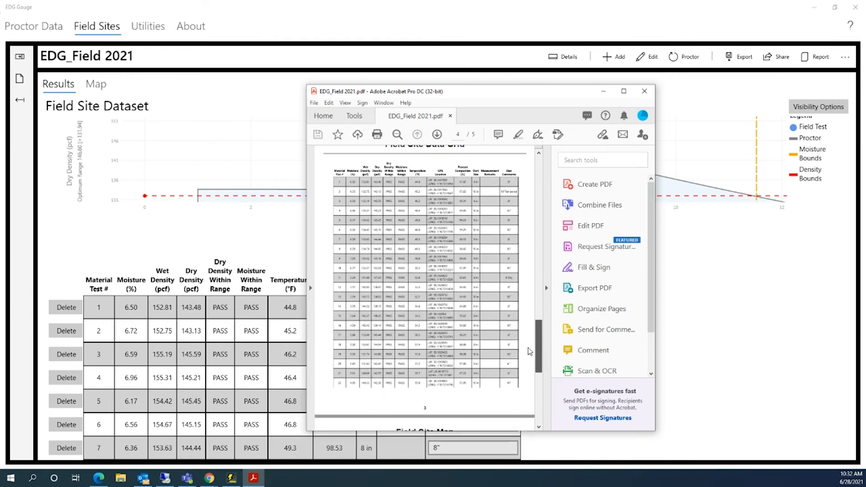
pyautogui.scroll(-3)
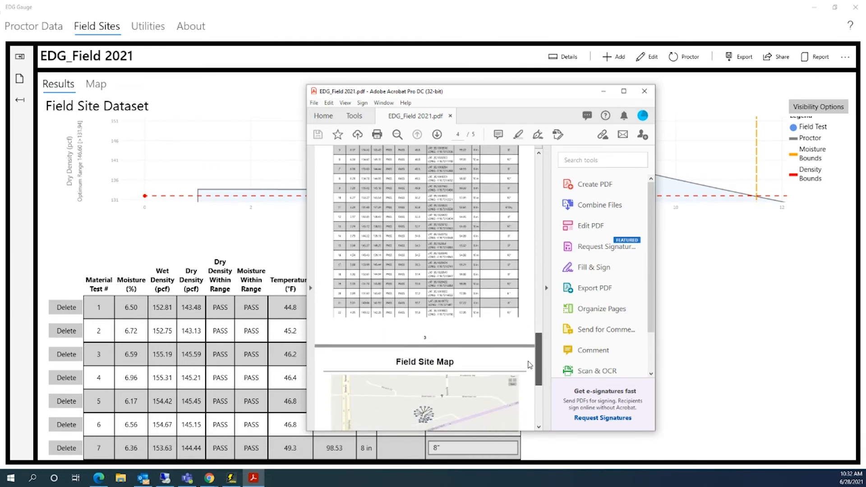